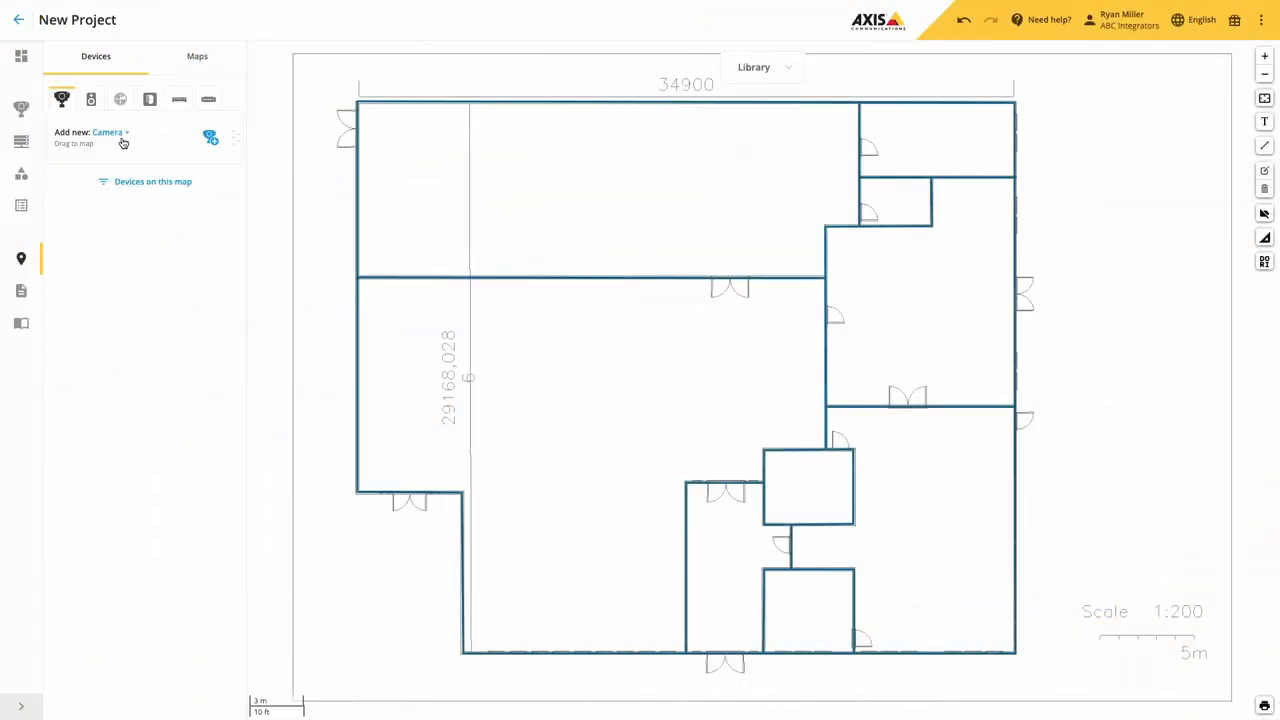
- Add an AXIS P3247-LV camera and place it in the top-left room of the plan
left_click(108, 132)
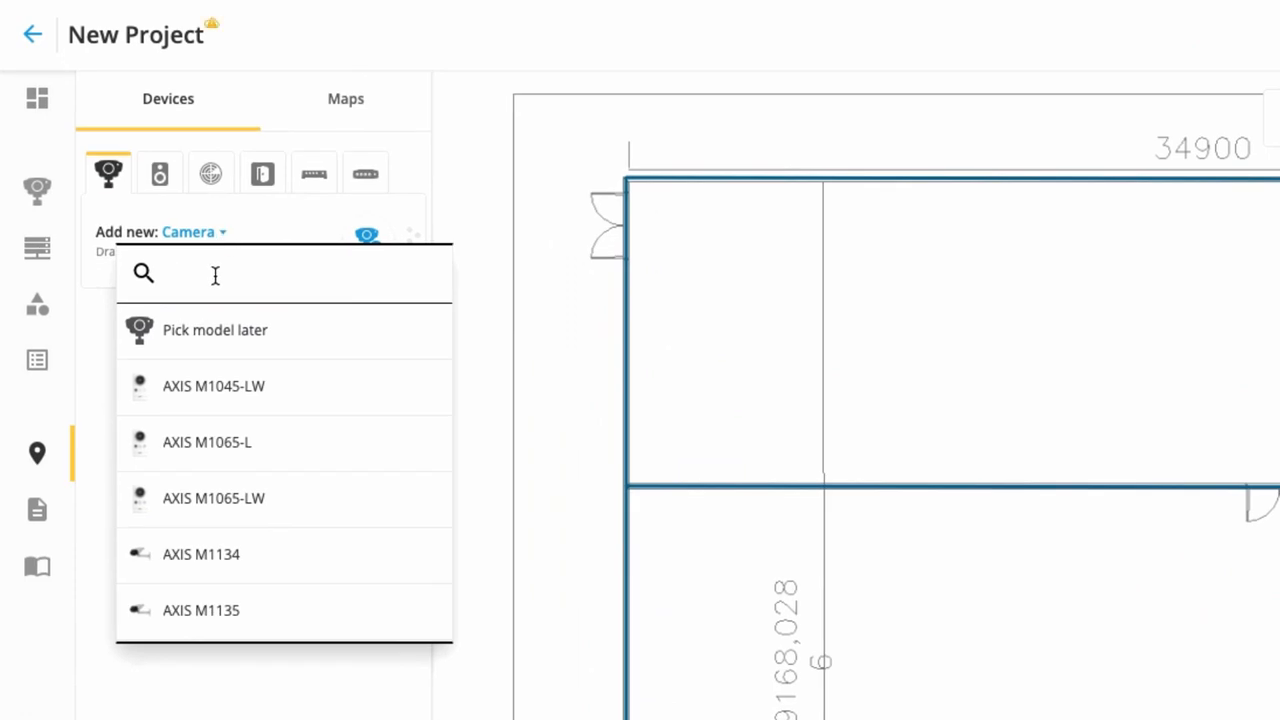
type("p324")
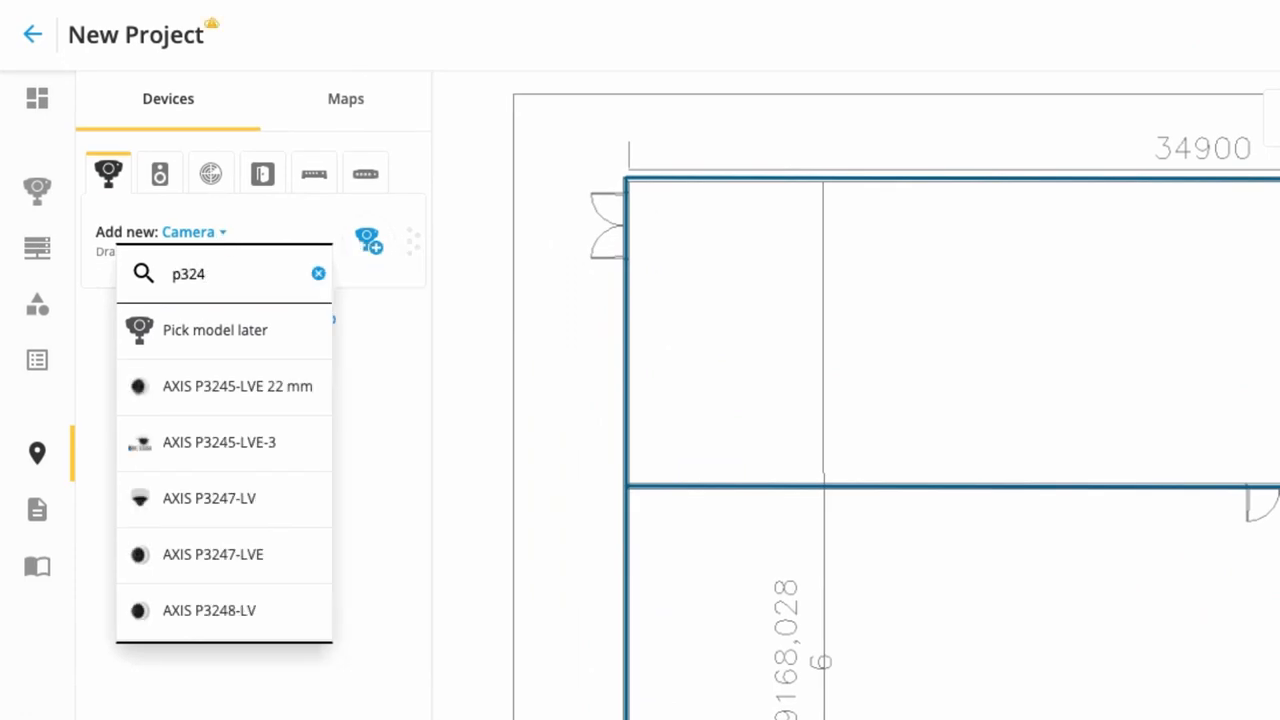
mouse_move(211, 398)
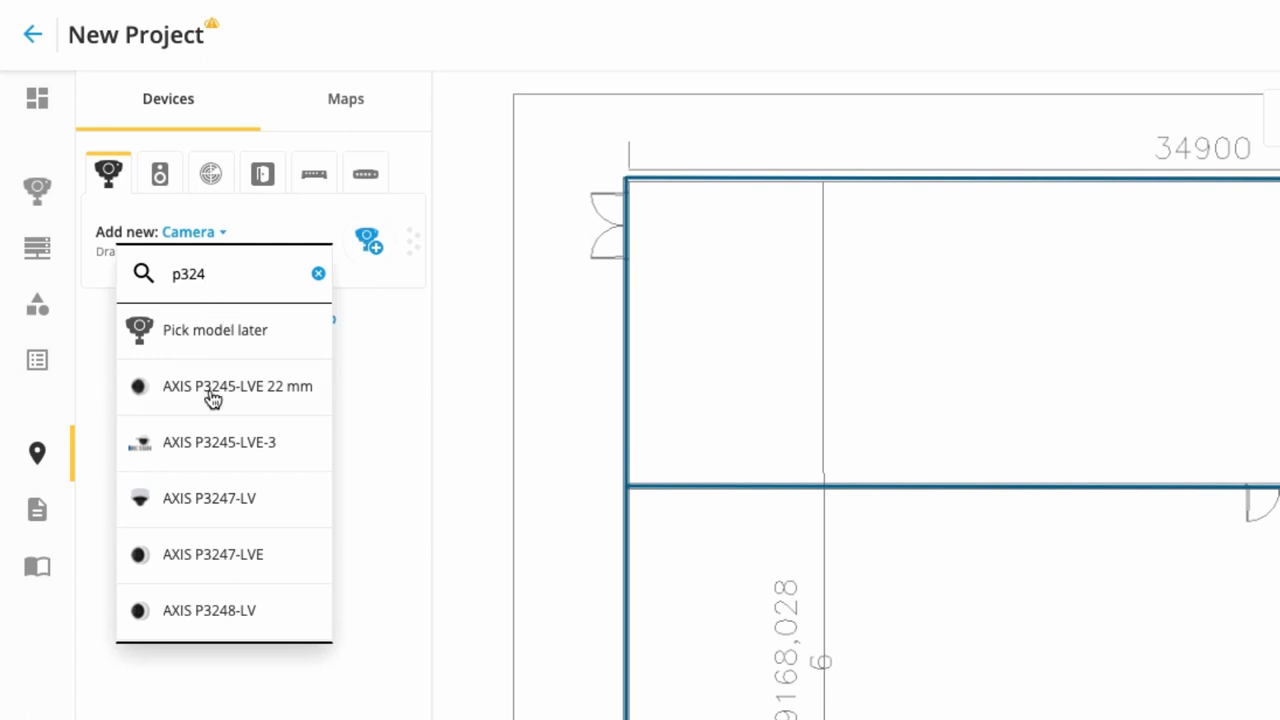
left_click(209, 498)
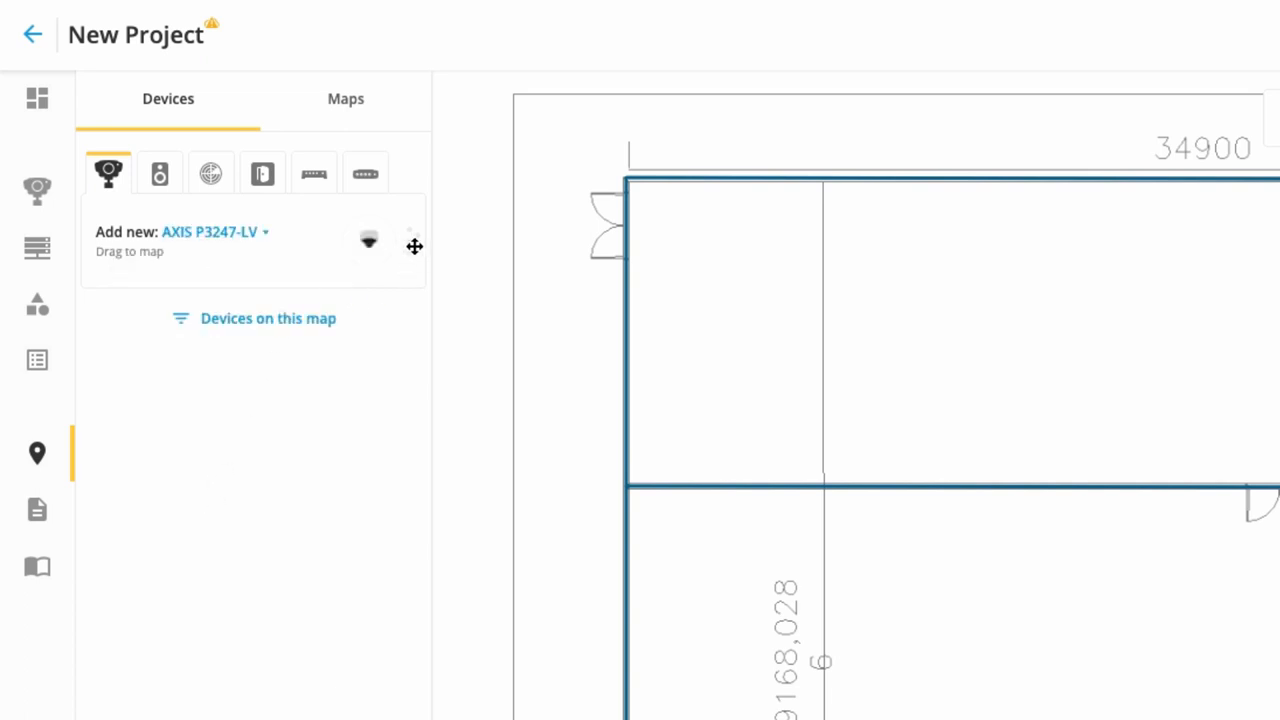
left_click_drag(369, 239, 659, 211)
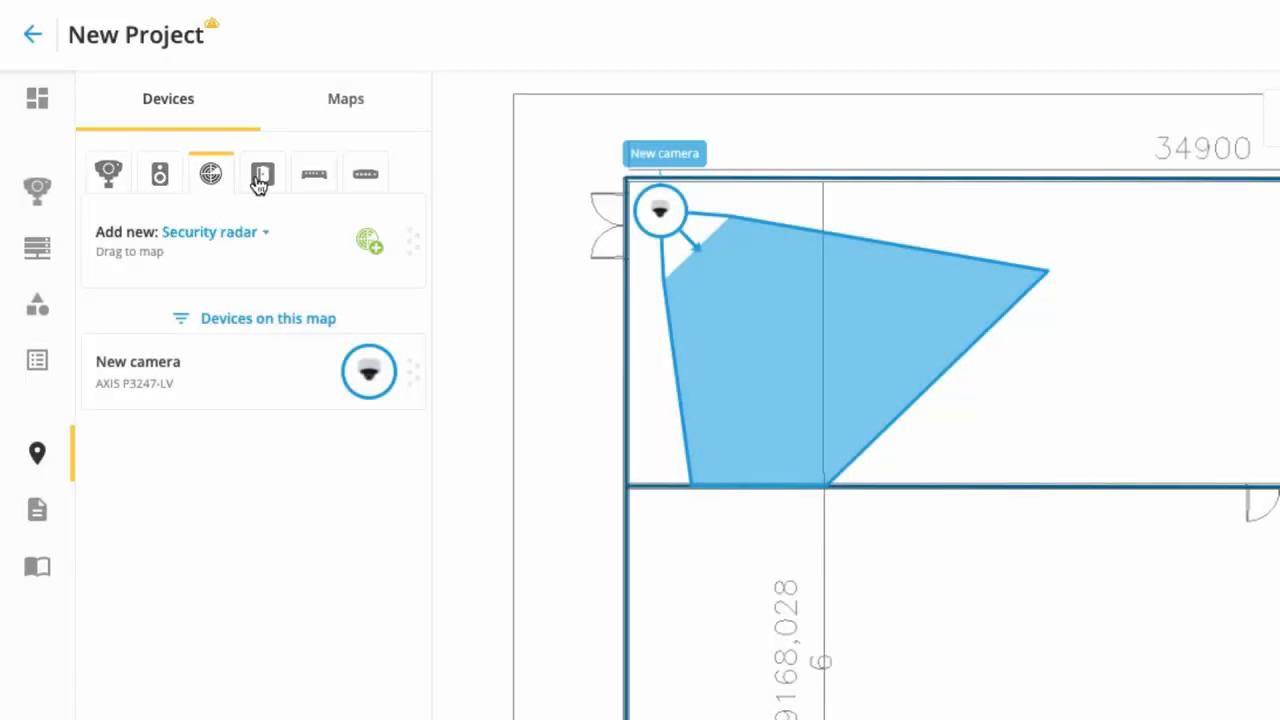
- Add a door to the door controller at the doorway and name it Entrance
left_click(262, 172)
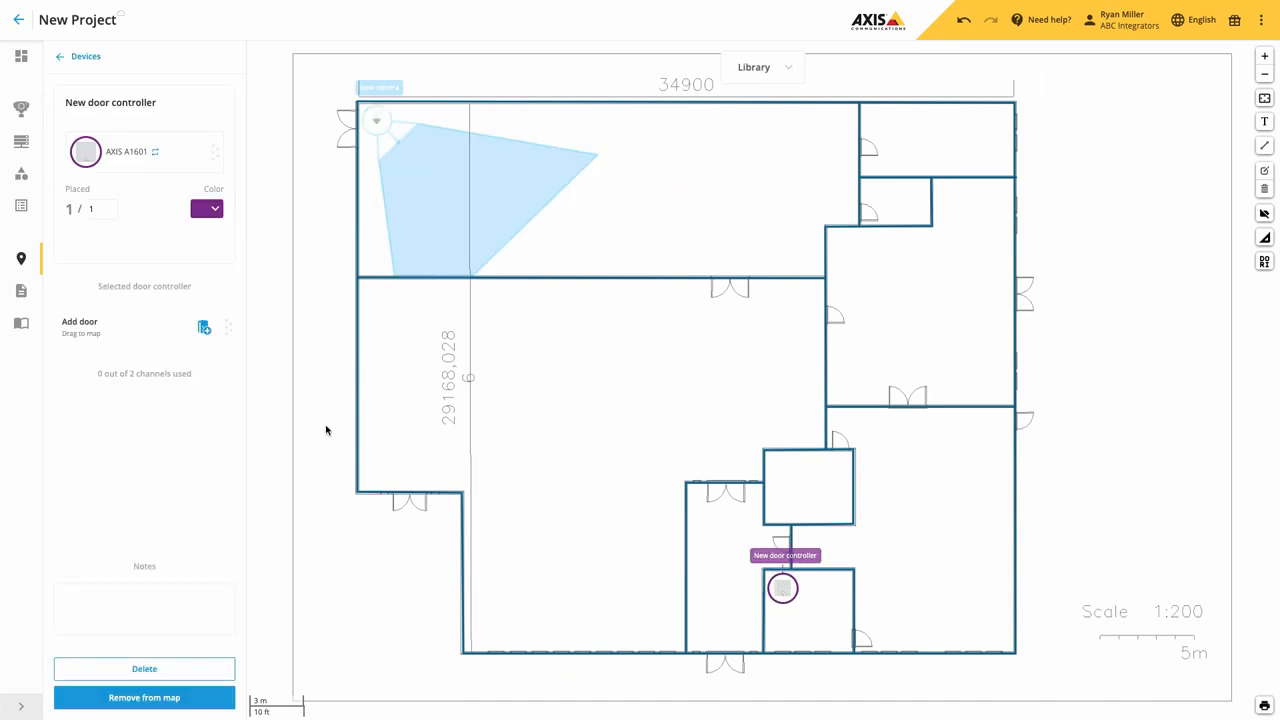
left_click_drag(204, 327, 715, 650)
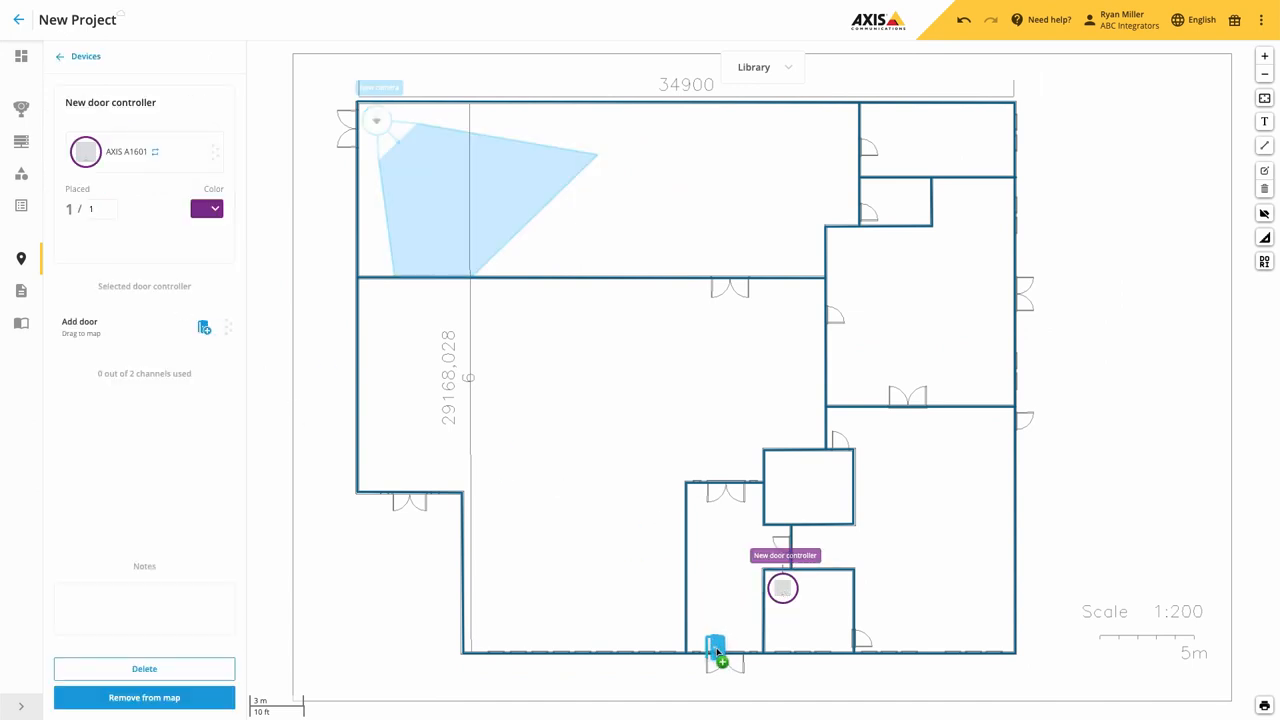
left_click_drag(715, 645, 721, 655)
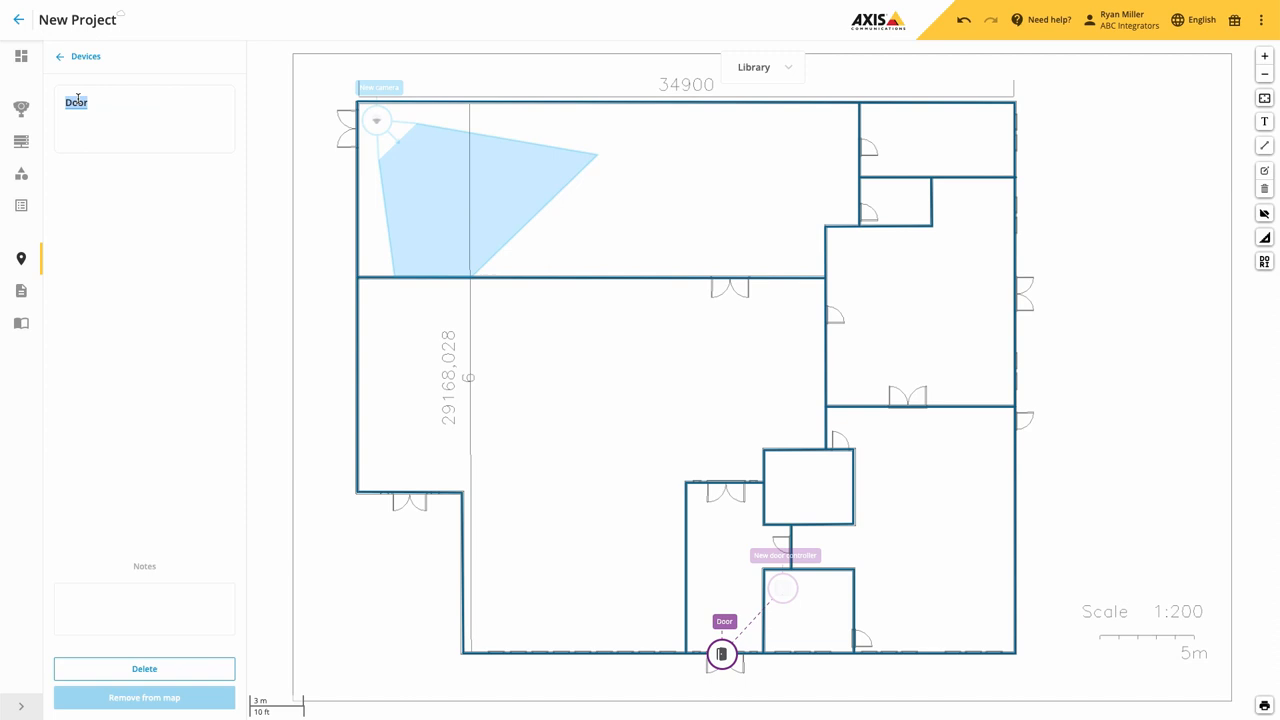
type("Entrance")
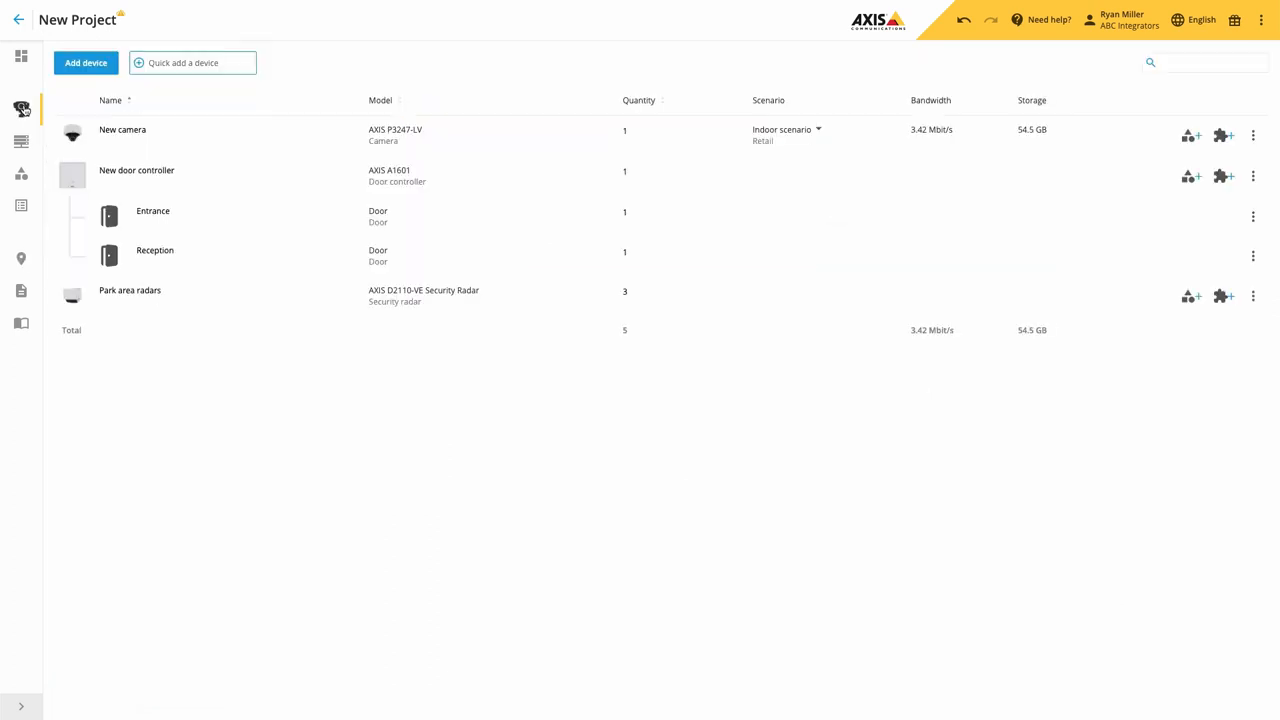
- Open the New door controller's details and view its Doors tab
left_click(136, 170)
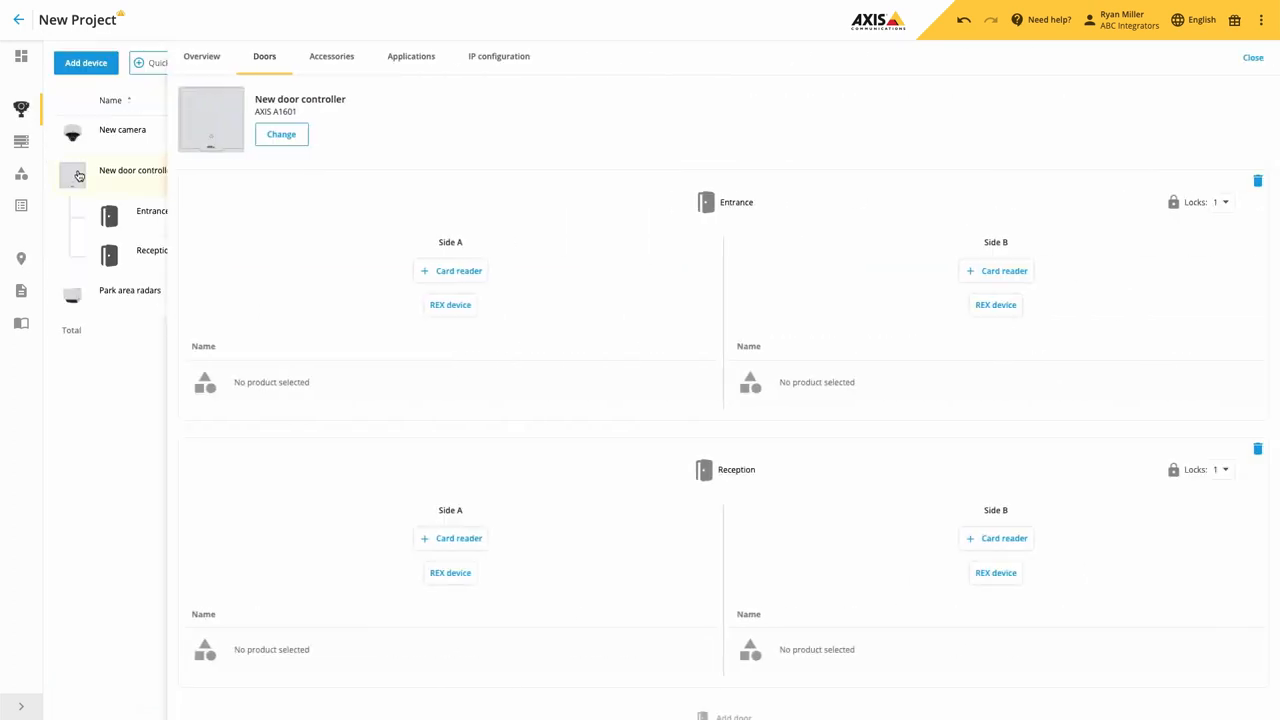
left_click(451, 270)
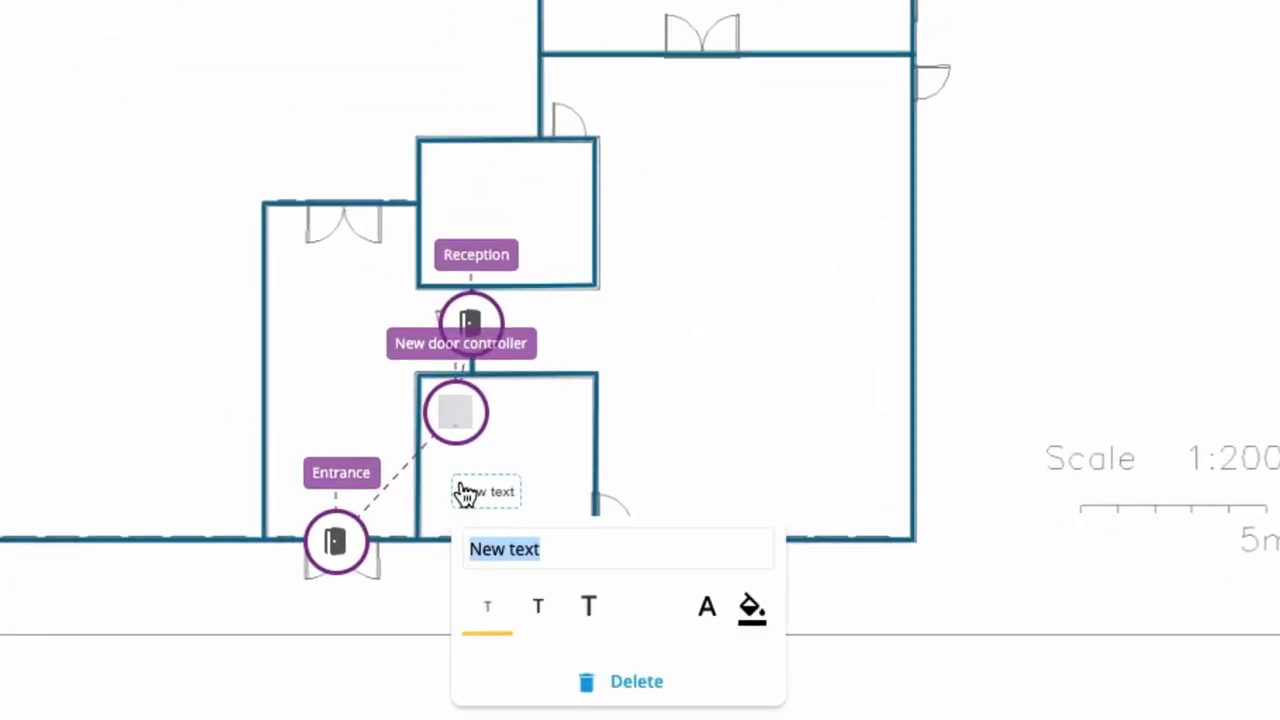
- Type 'Recep' as label text, then open and scroll the D2110-VE radar manual
type("Recep")
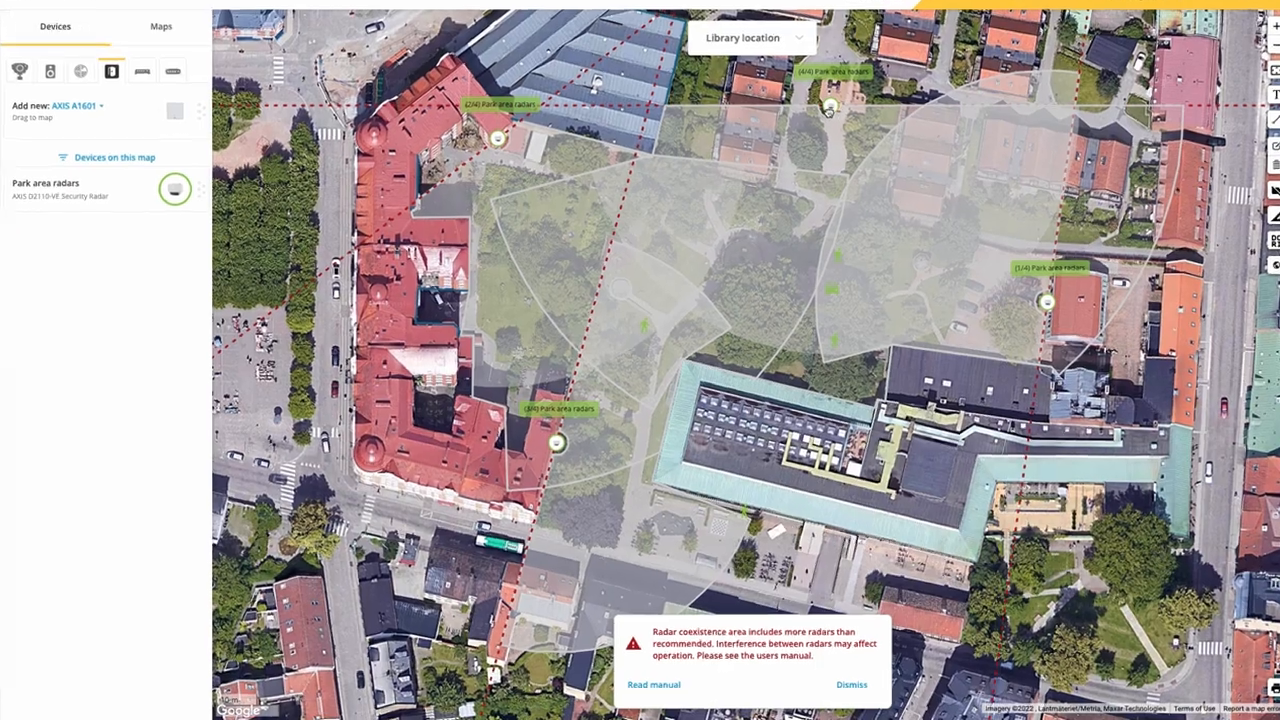
left_click(653, 684)
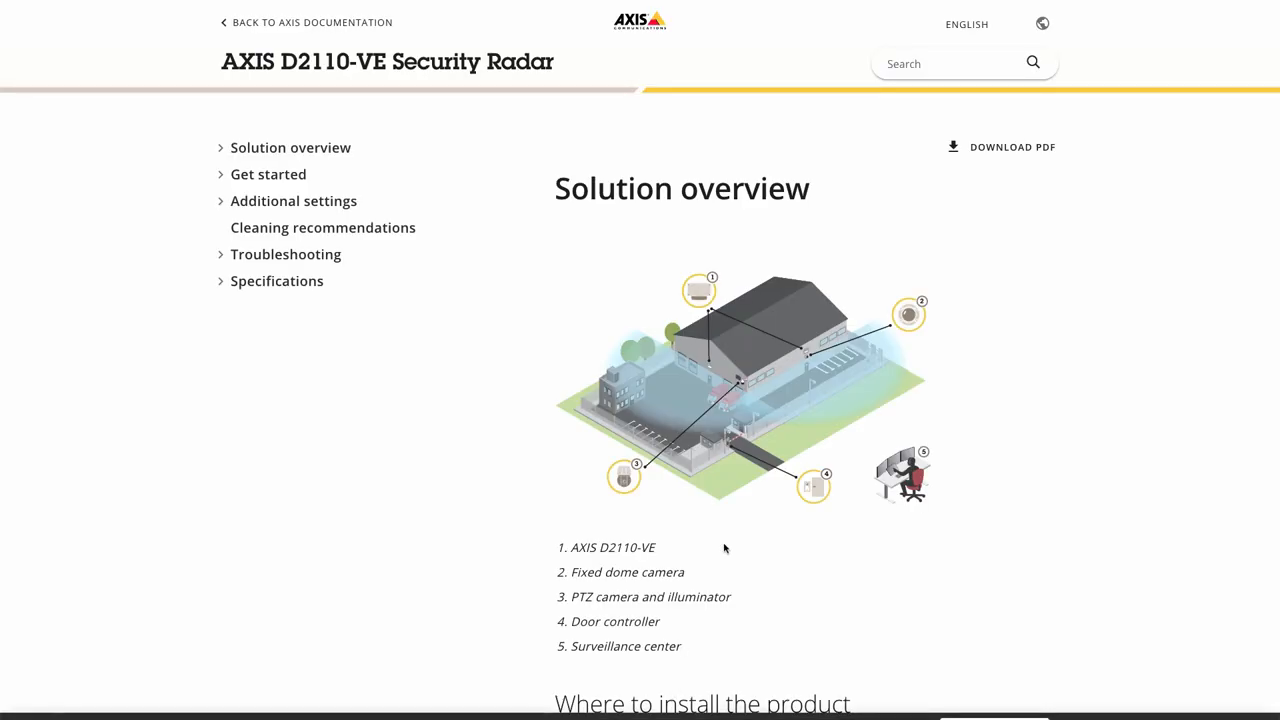
scroll("down", 3)
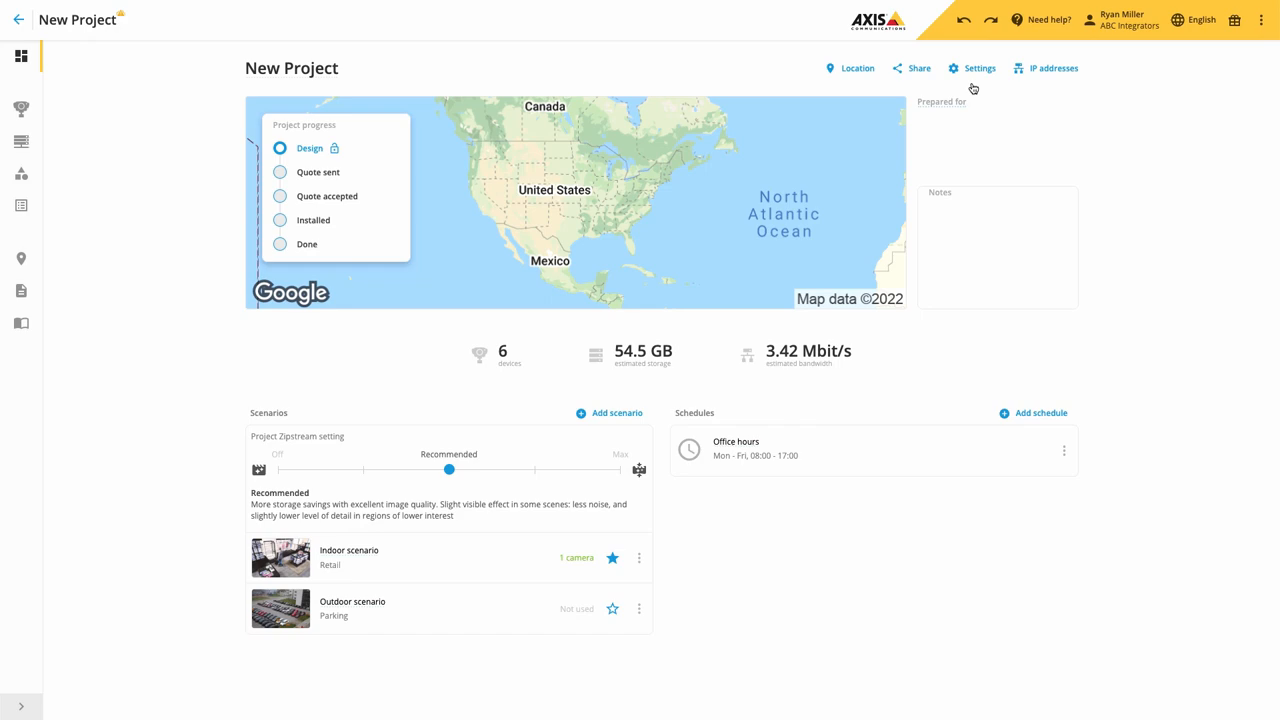
- Extend the Other IP range to 192.168.2.122 and start Recorders at 192.168.2.200
left_click(1046, 68)
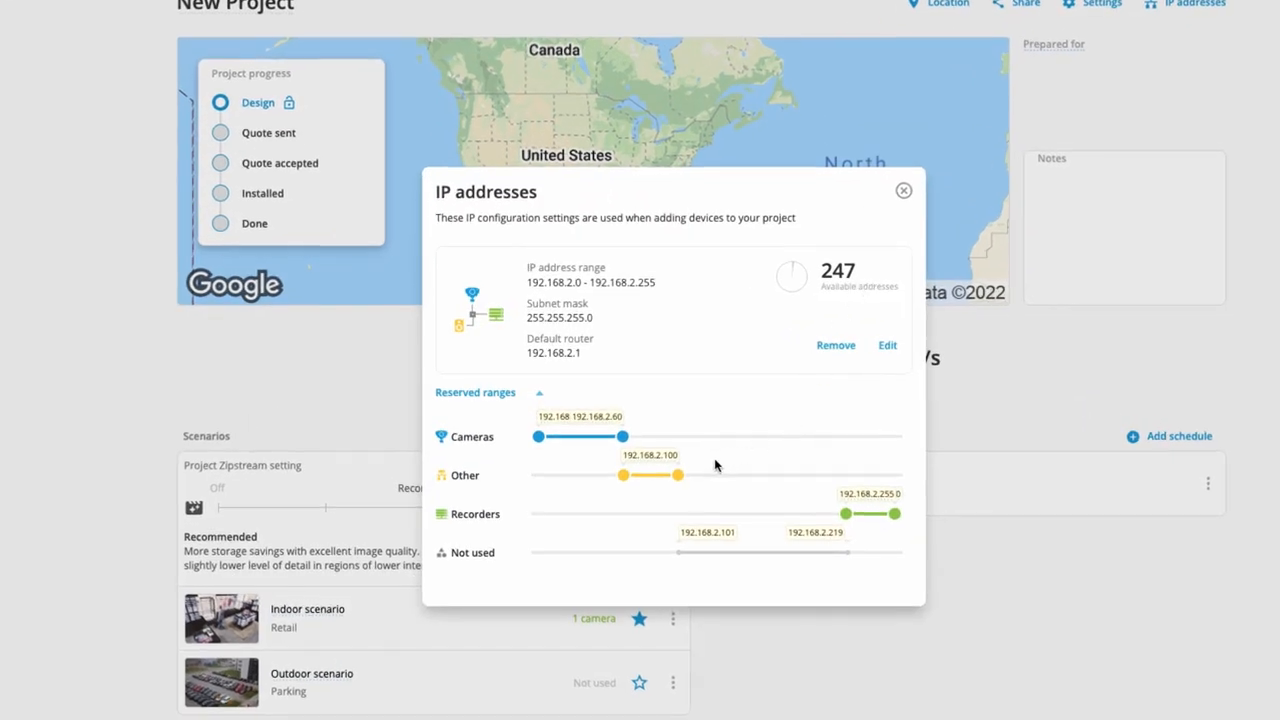
left_click_drag(680, 475, 707, 475)
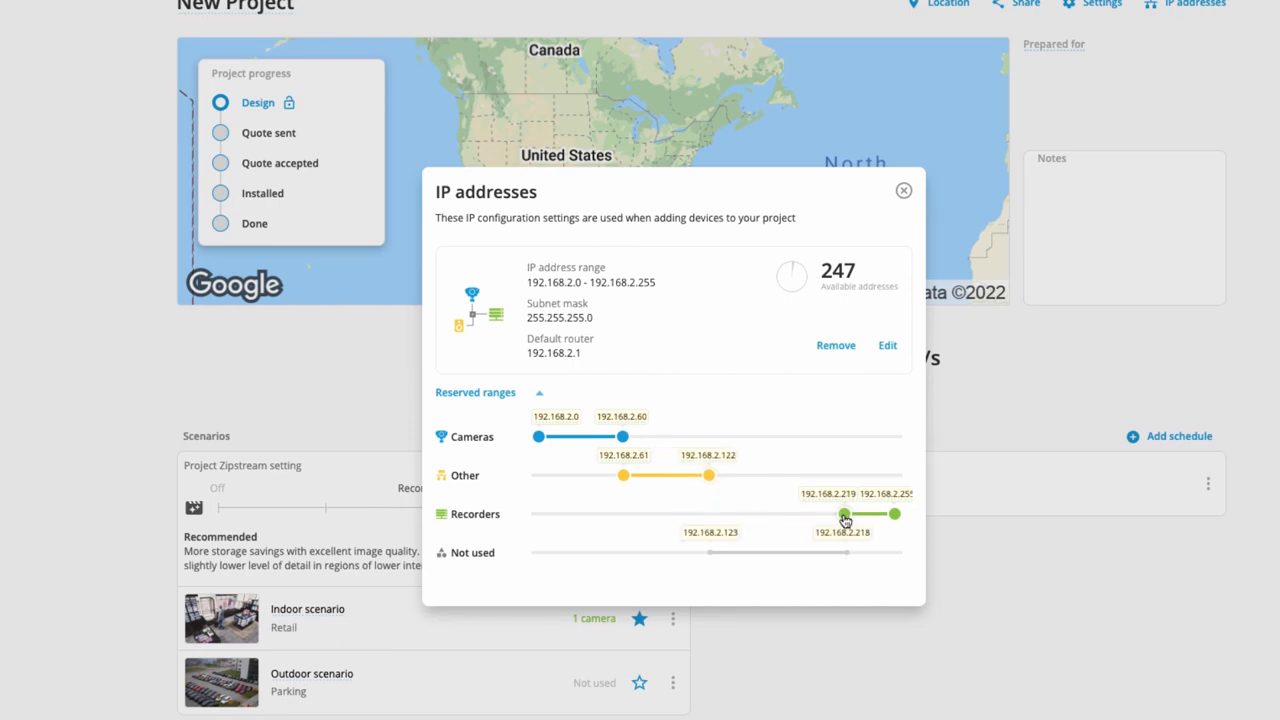
left_click_drag(843, 514, 818, 514)
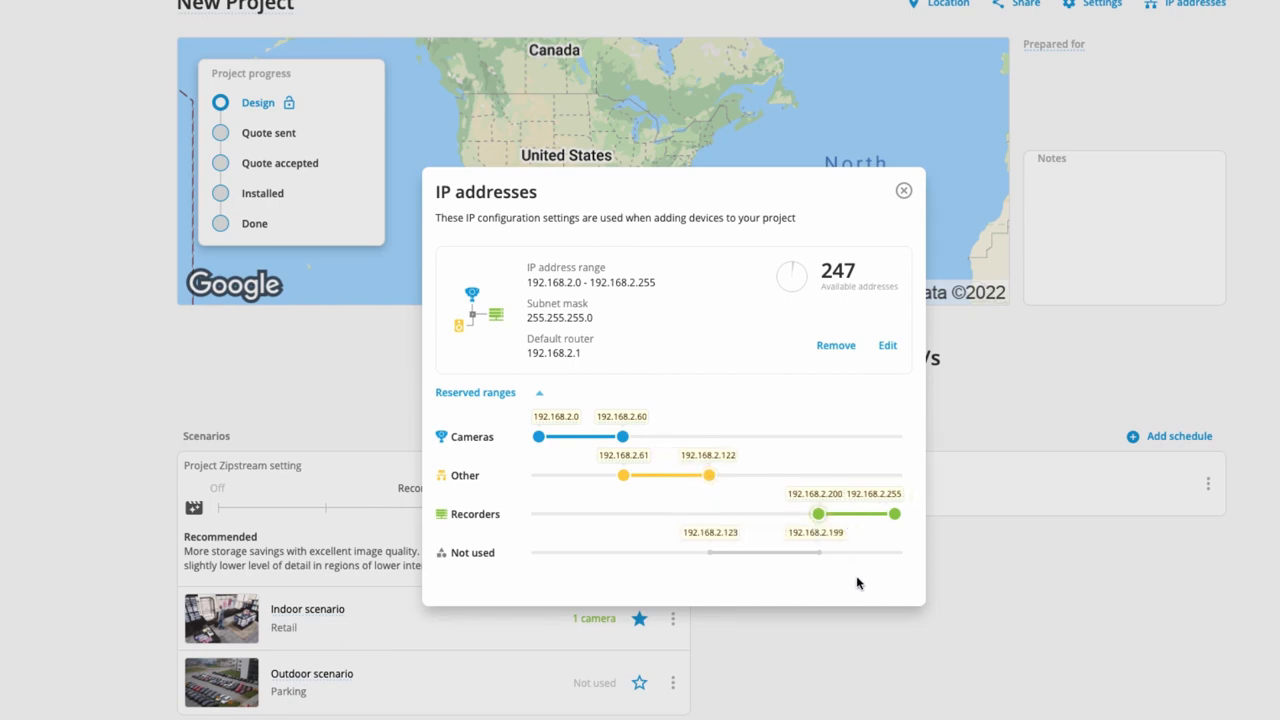